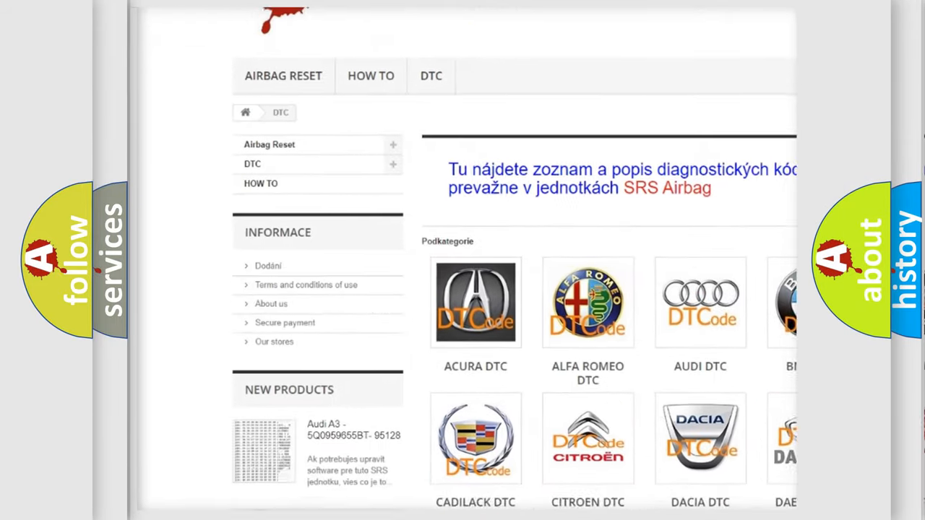
scroll("down", 3)
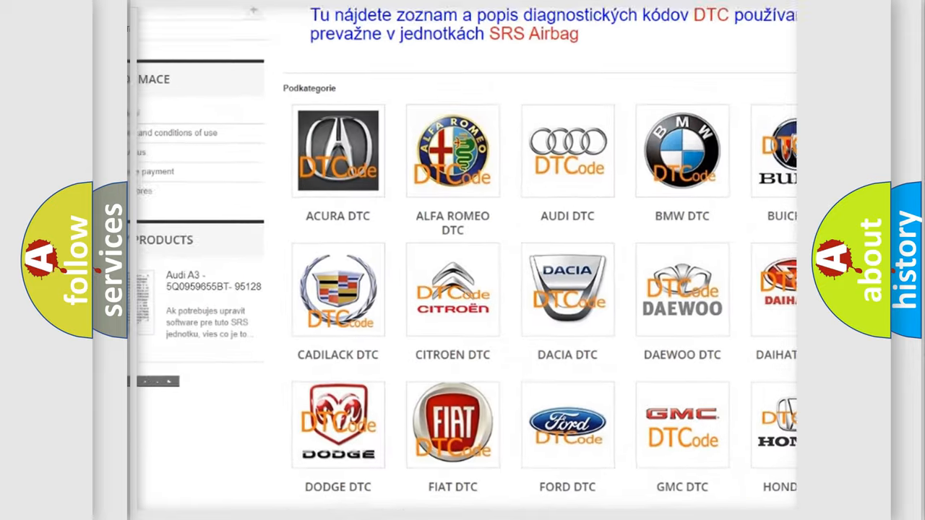
scroll("down", 3)
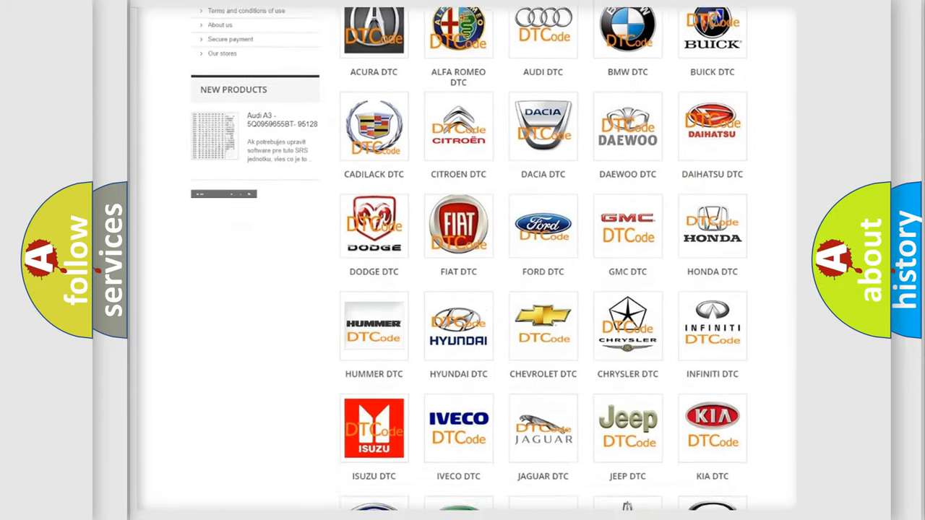
scroll("down", 3)
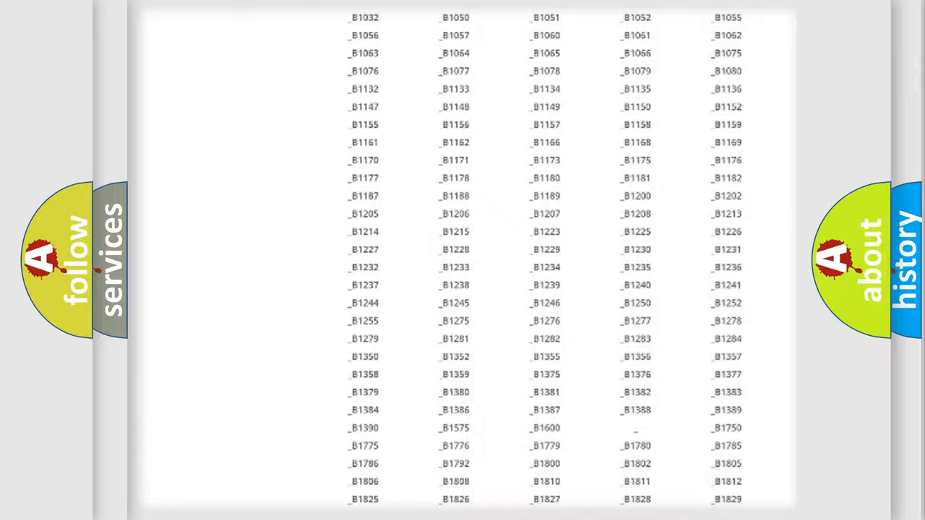
scroll("up", 3)
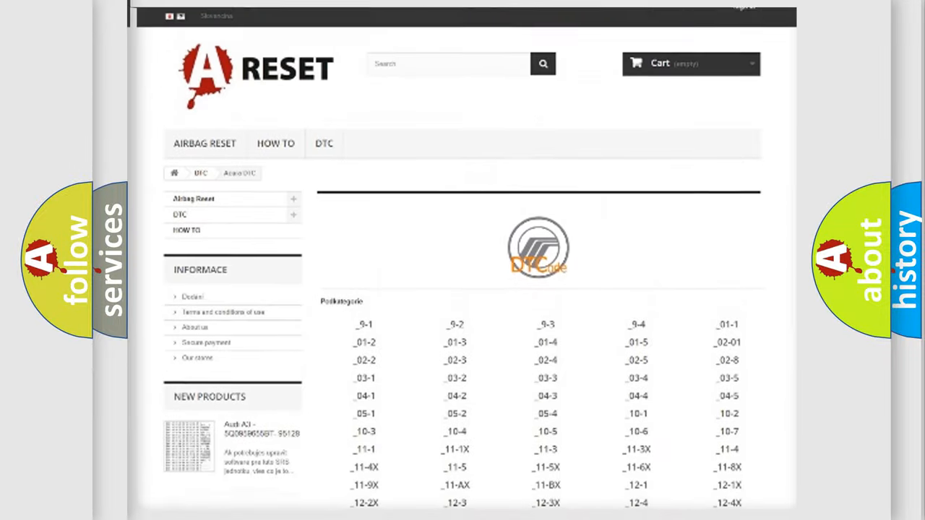